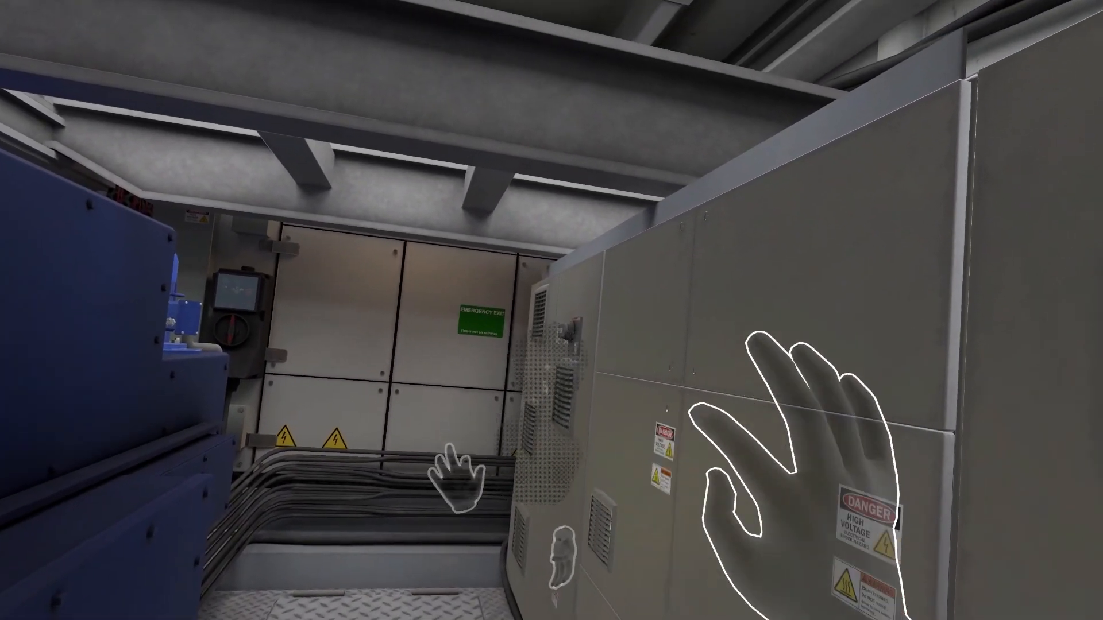
mouse_move(552, 310)
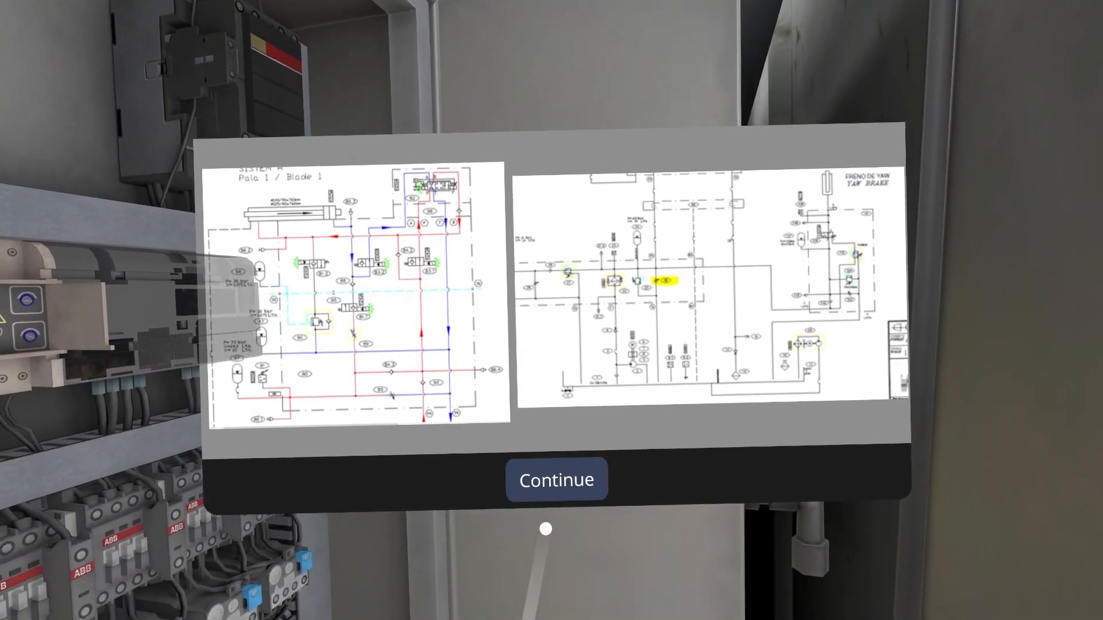
Step: Dismiss the Blade 1 and yaw brake hydraulic schematics to reach the G97-T16 home menu
click(556, 479)
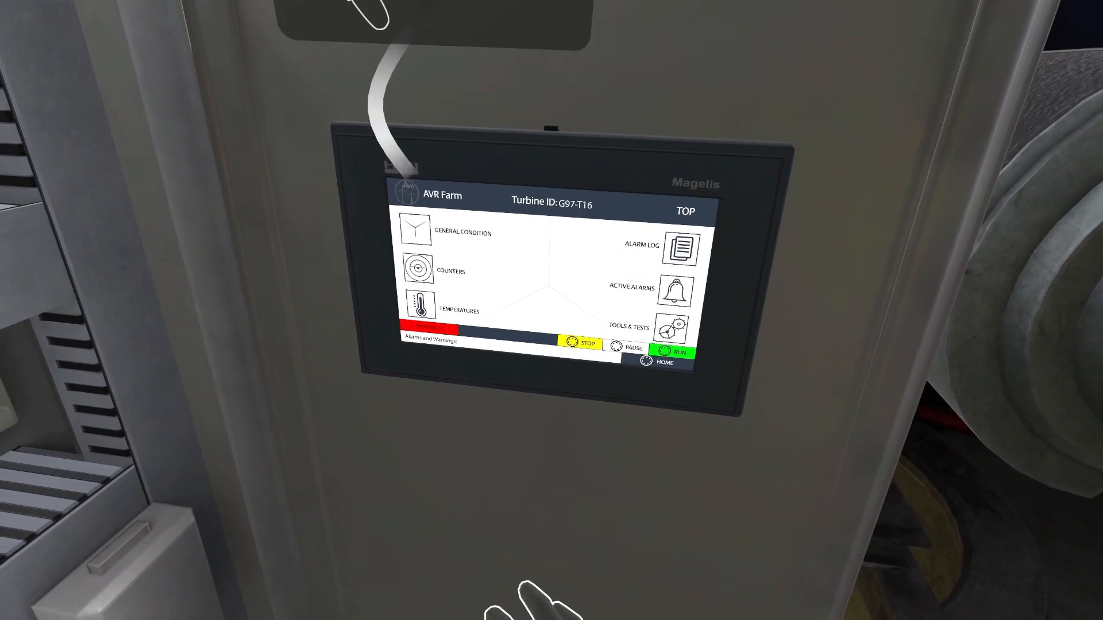
Step: Check General Condition, switch to Emergency mode via Tools & Tests, and reach Blade B Pitch & Brake
click(415, 232)
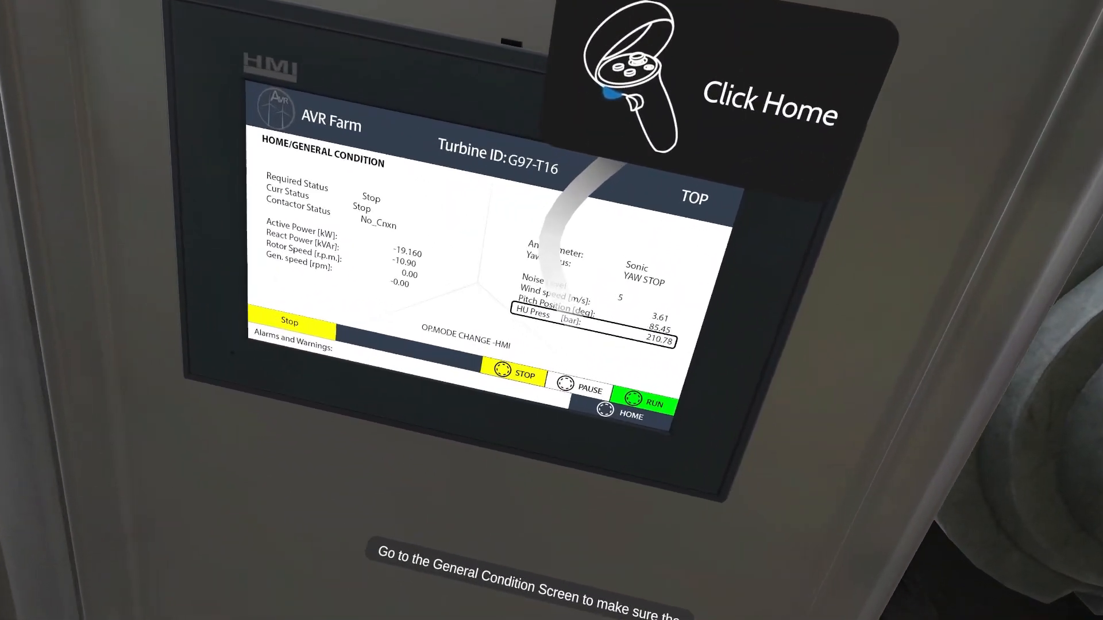
click(629, 414)
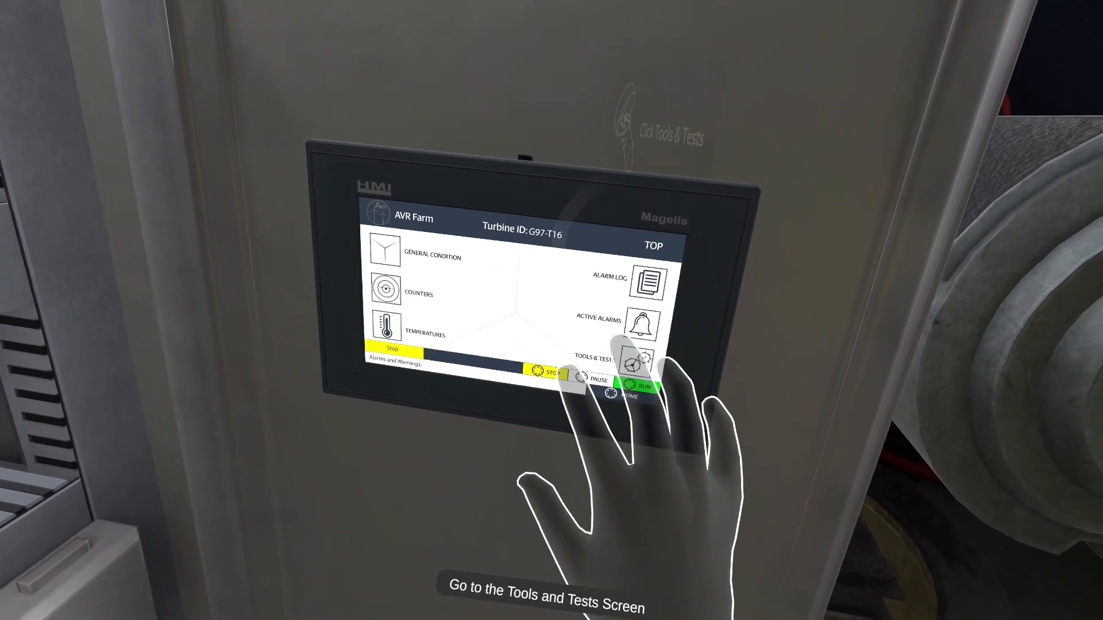
click(636, 360)
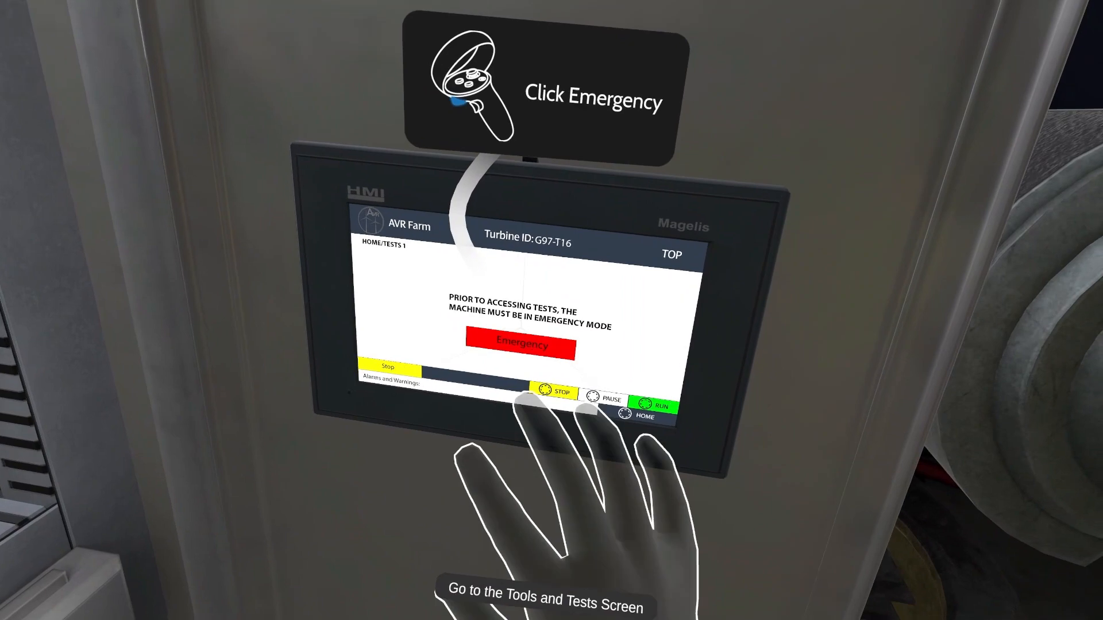
click(522, 344)
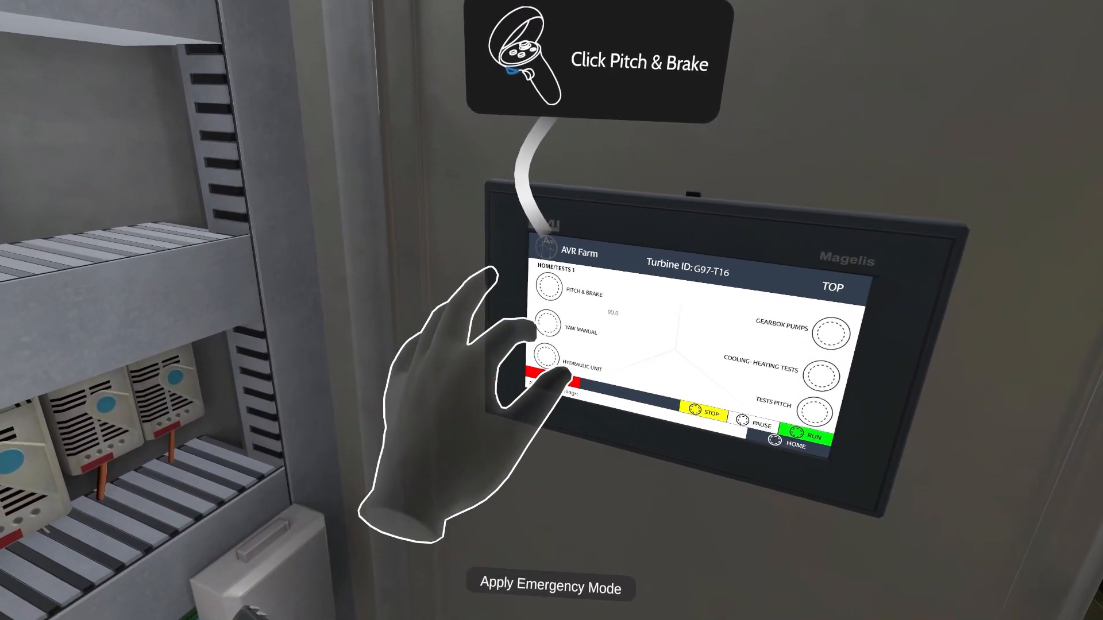
click(548, 288)
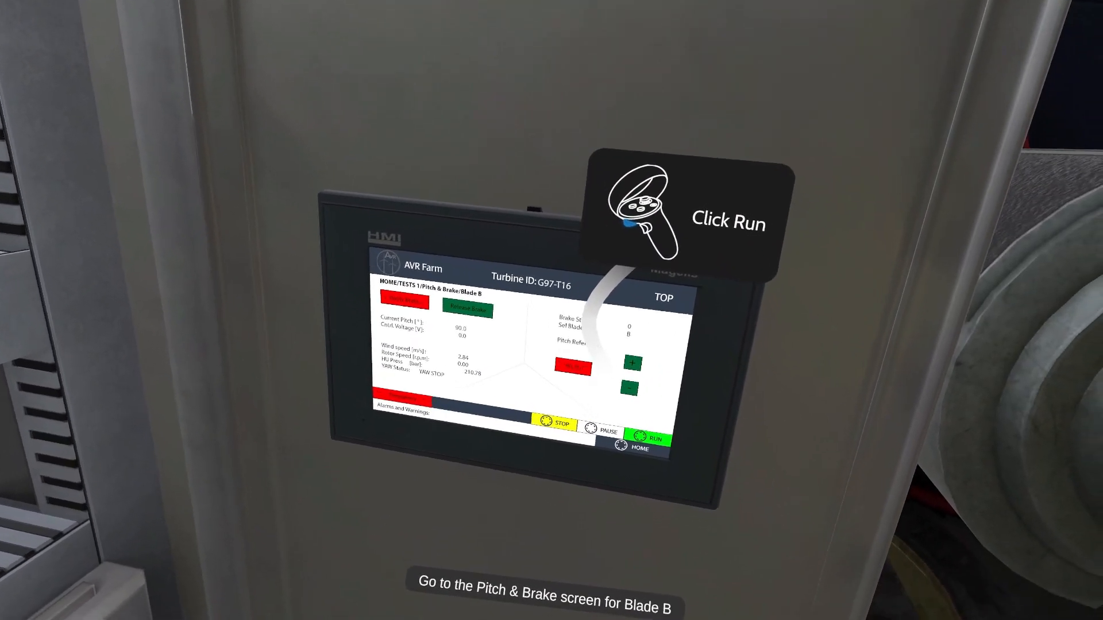